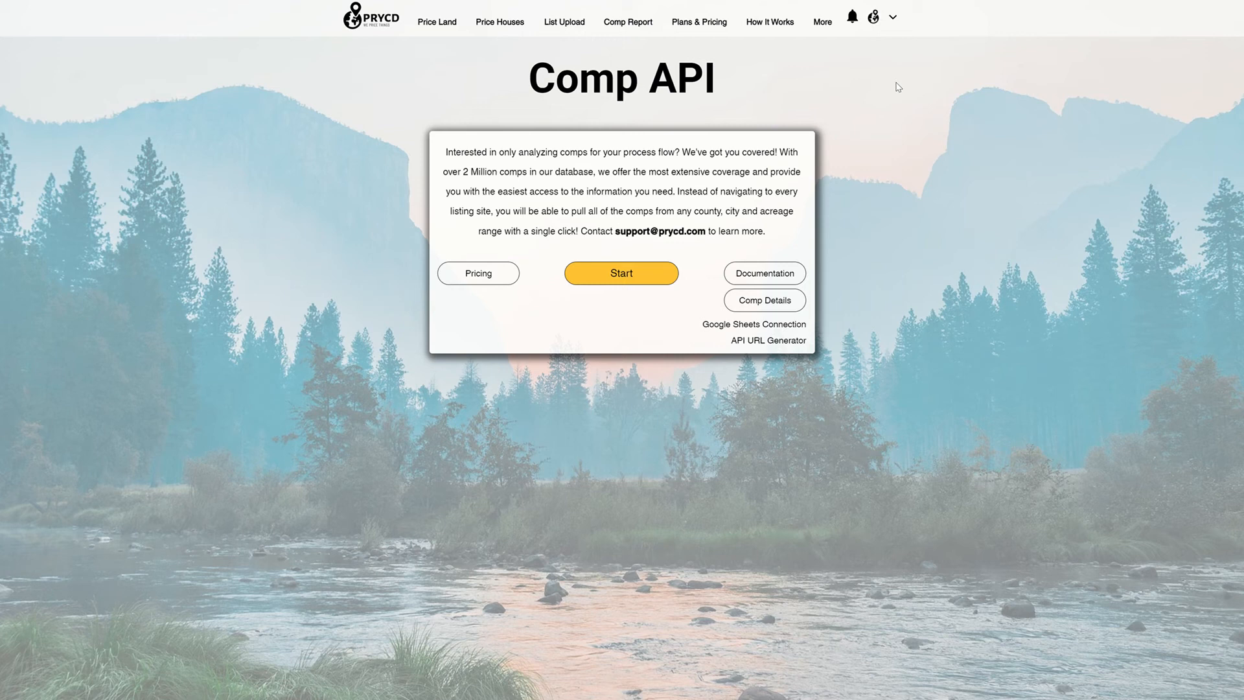
mouse_move(753, 324)
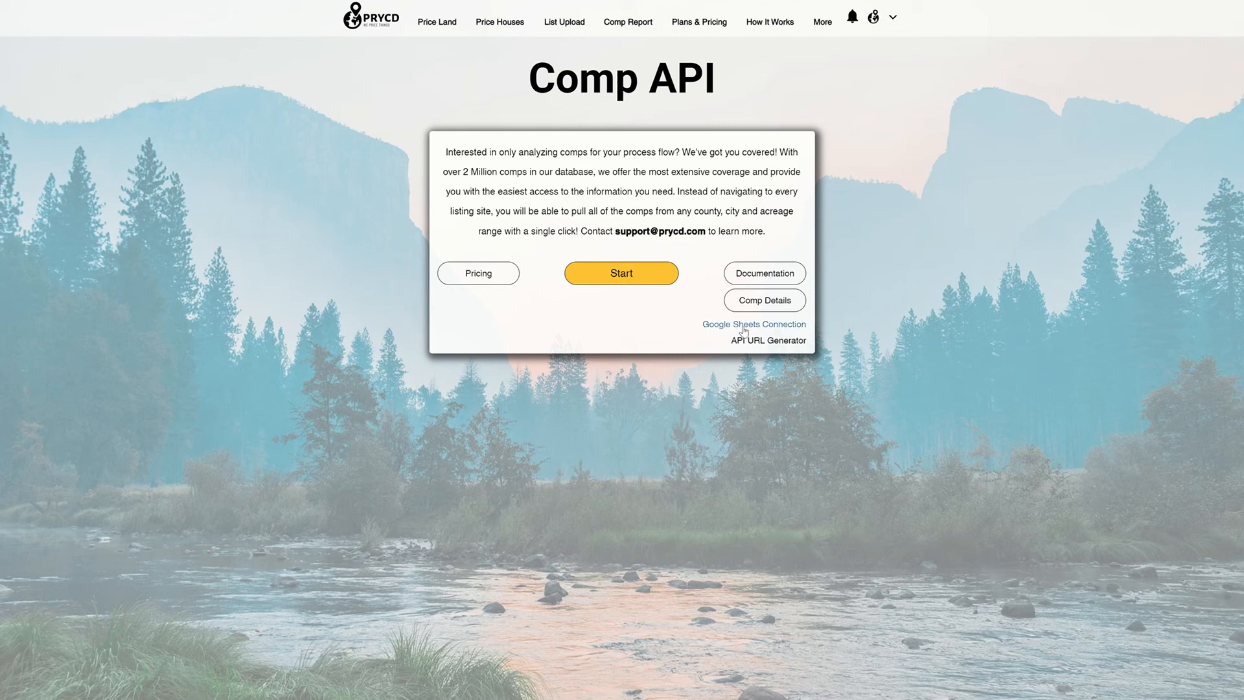
- Reveal the Google Sheets connection steps and create a new Google Sheet from the link
click(754, 324)
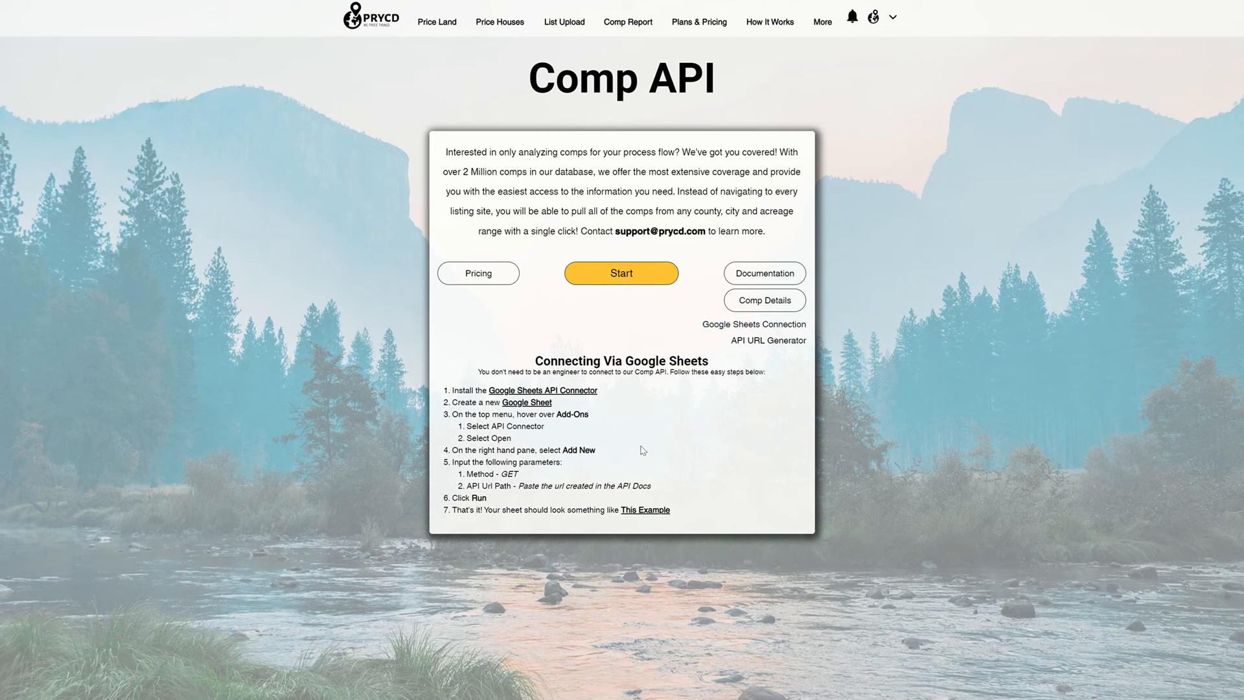
mouse_move(561, 404)
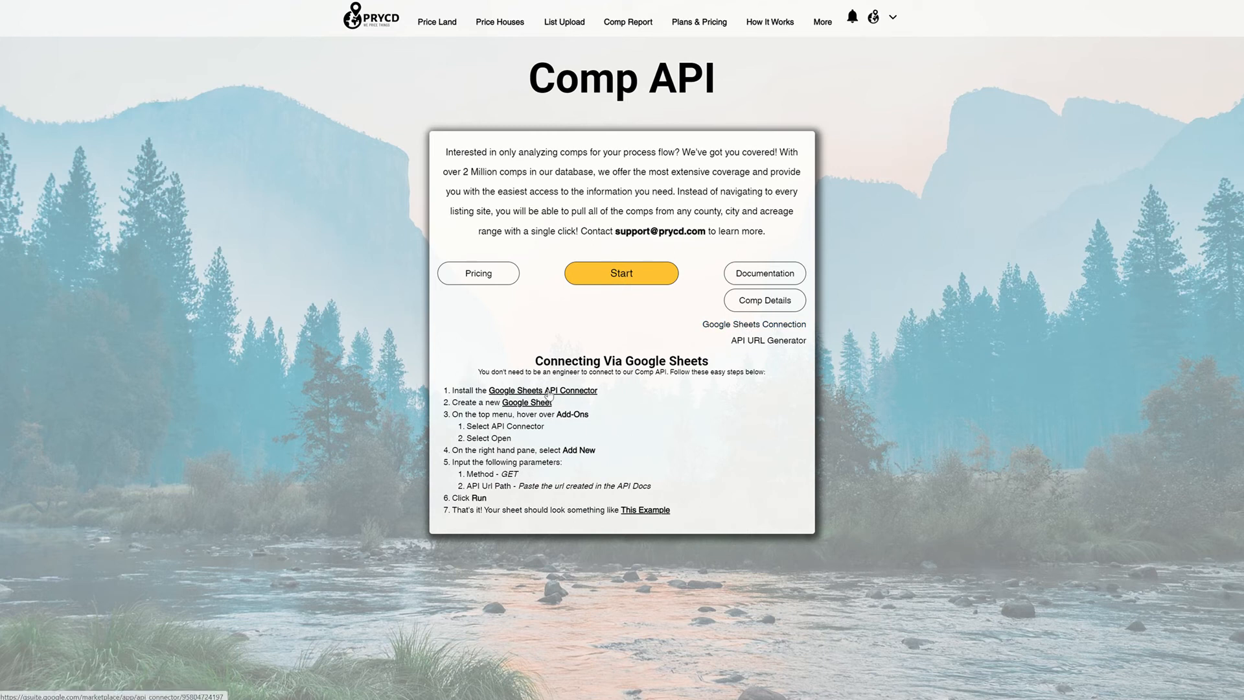
click(543, 390)
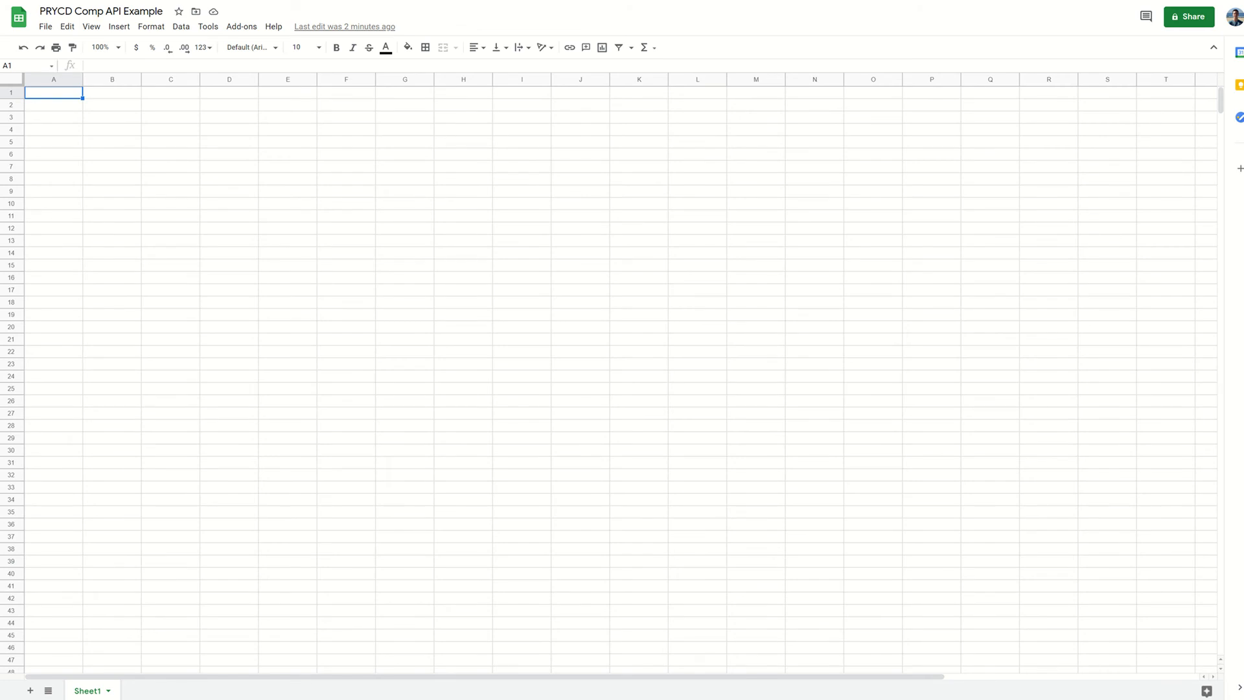
- Launch the API Connector add-on from the Add-ons menu
click(241, 26)
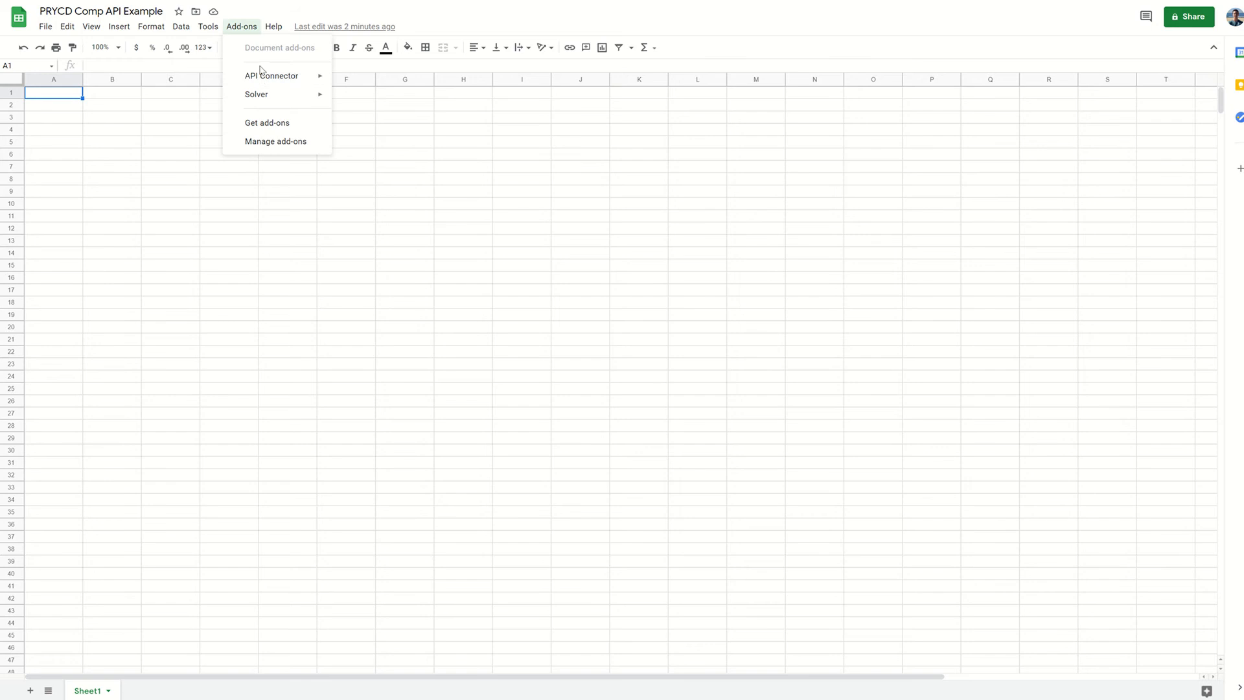
mouse_move(272, 75)
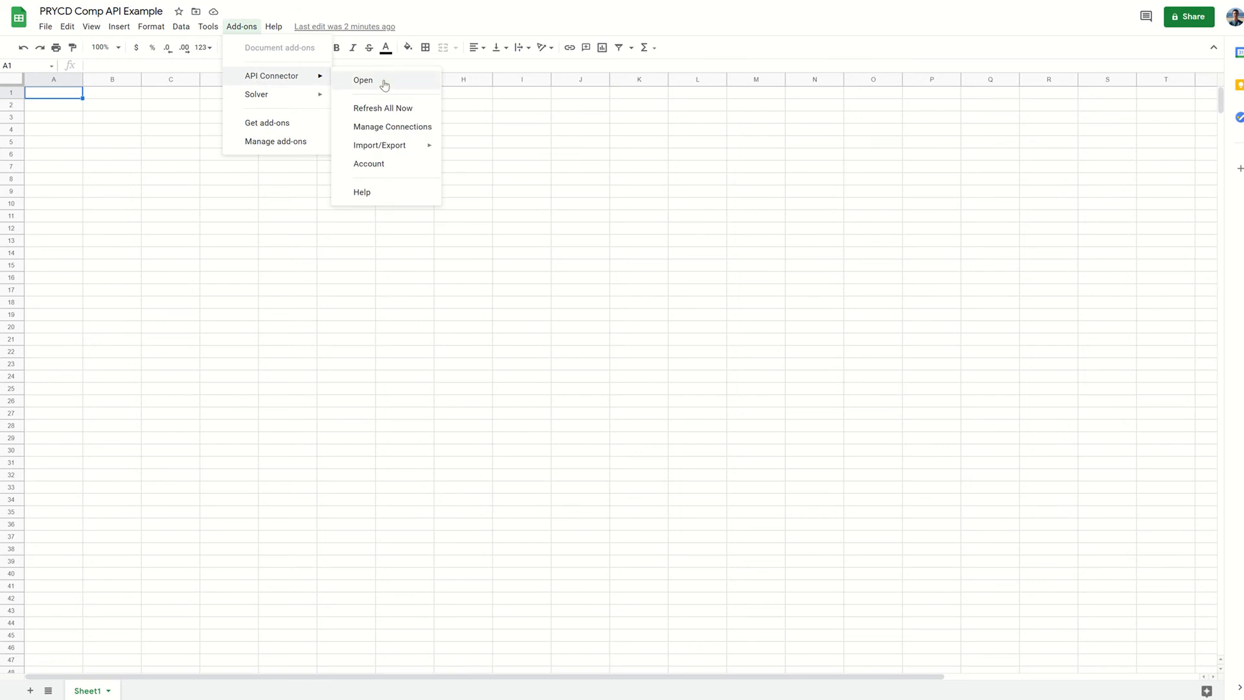
click(363, 79)
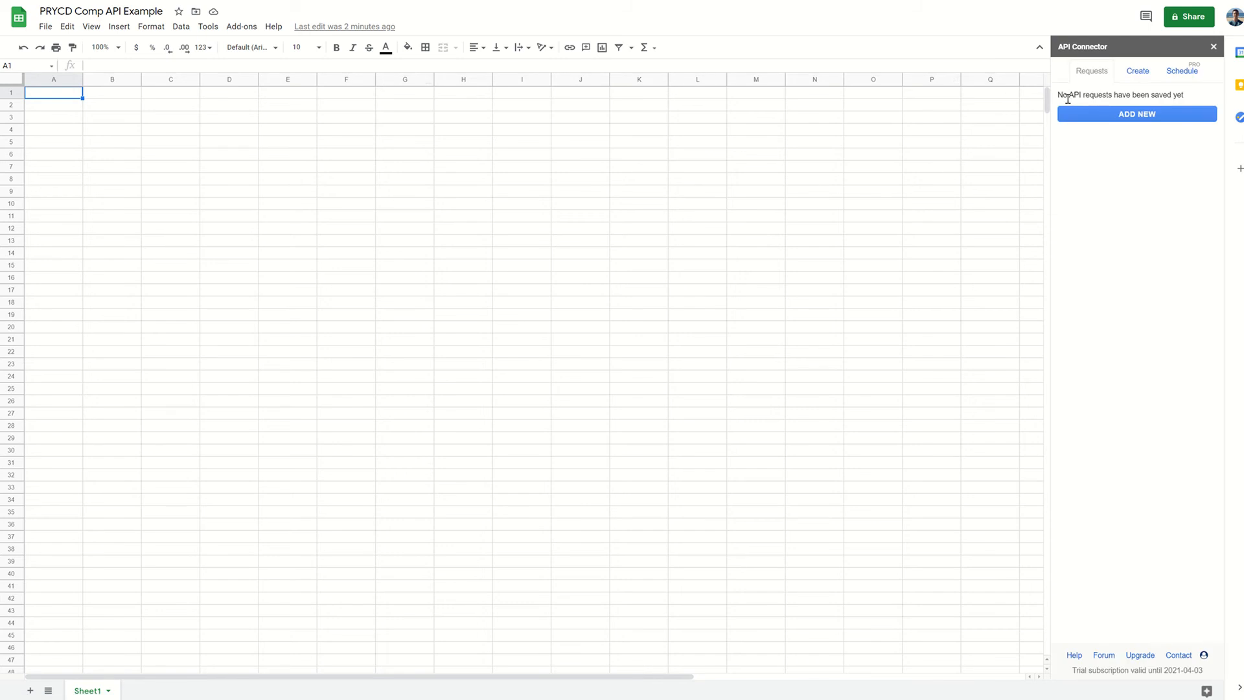
mouse_move(1106, 104)
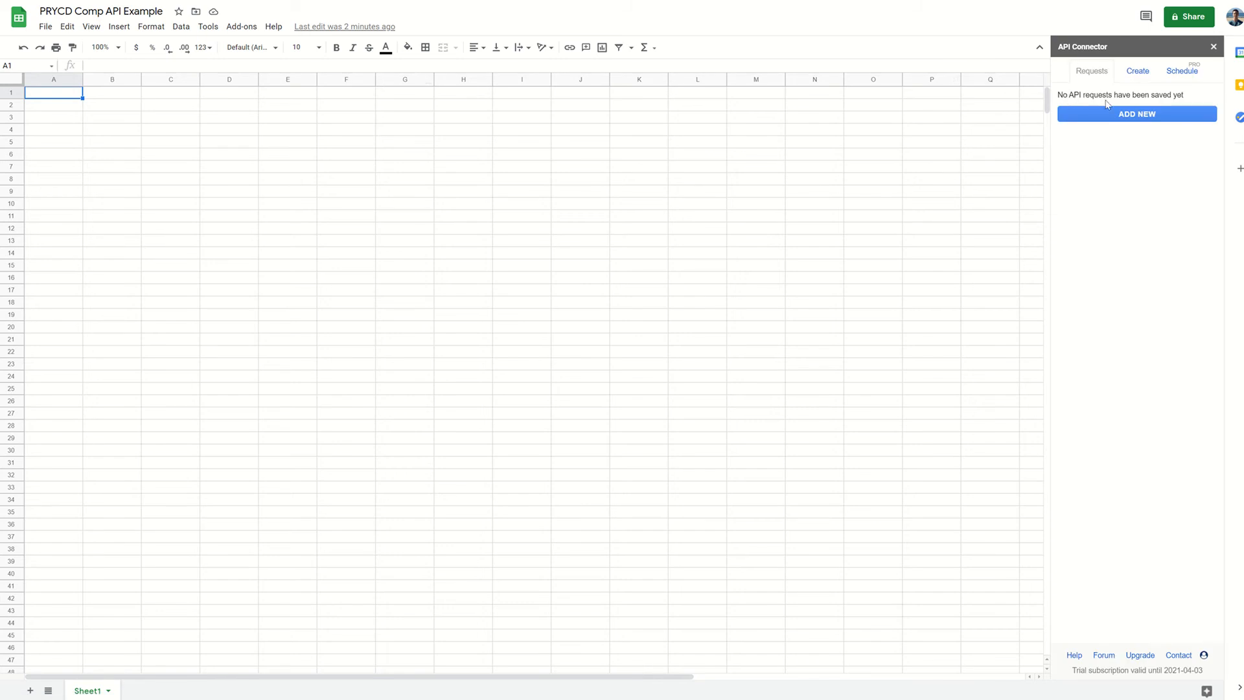
- Add a new API request and focus the API URL path box
click(1136, 115)
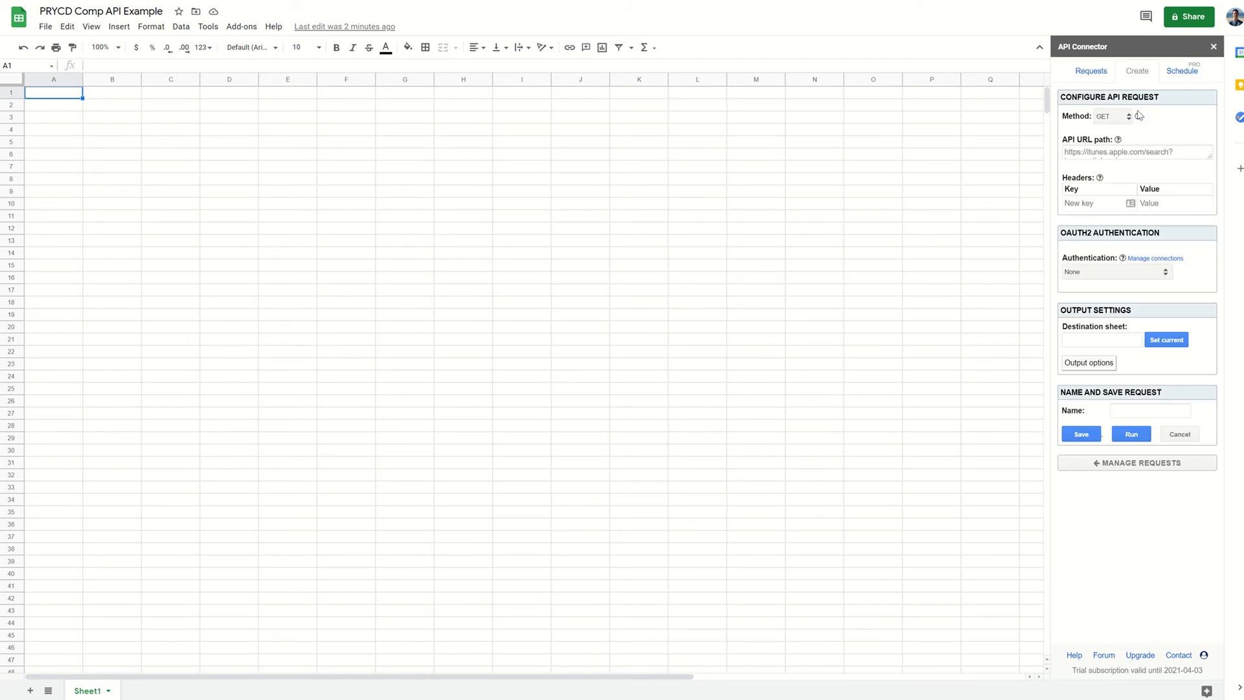
mouse_move(1207, 165)
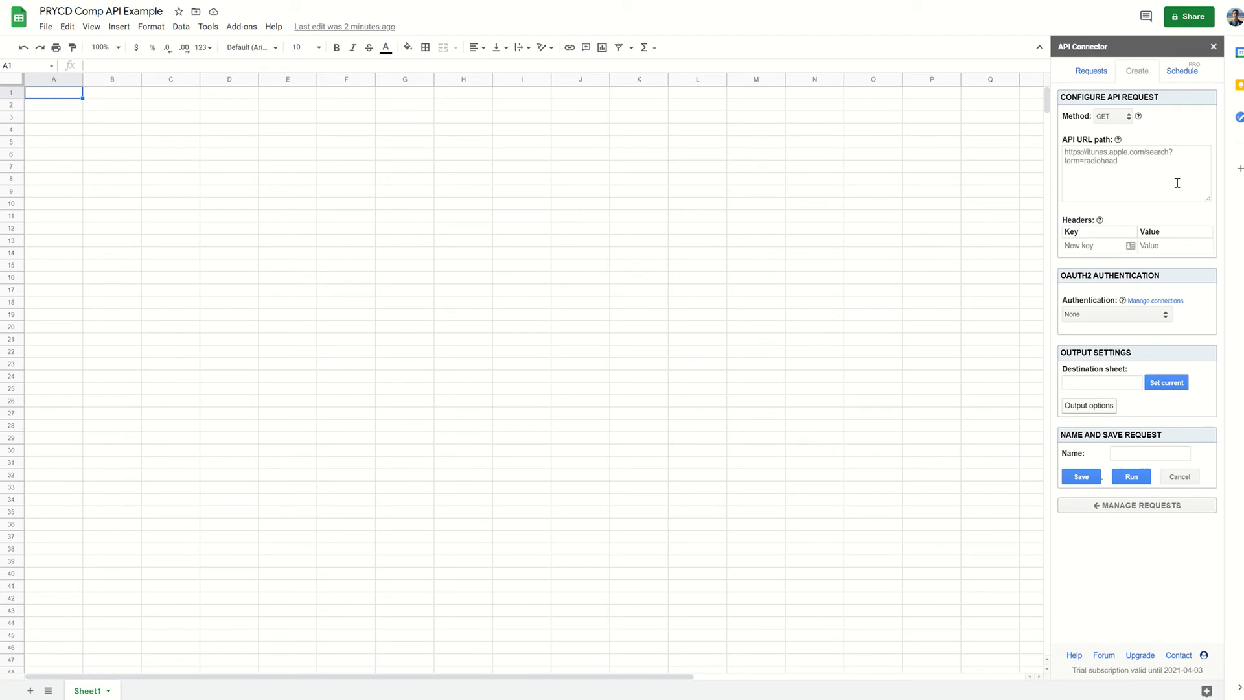
mouse_move(1159, 168)
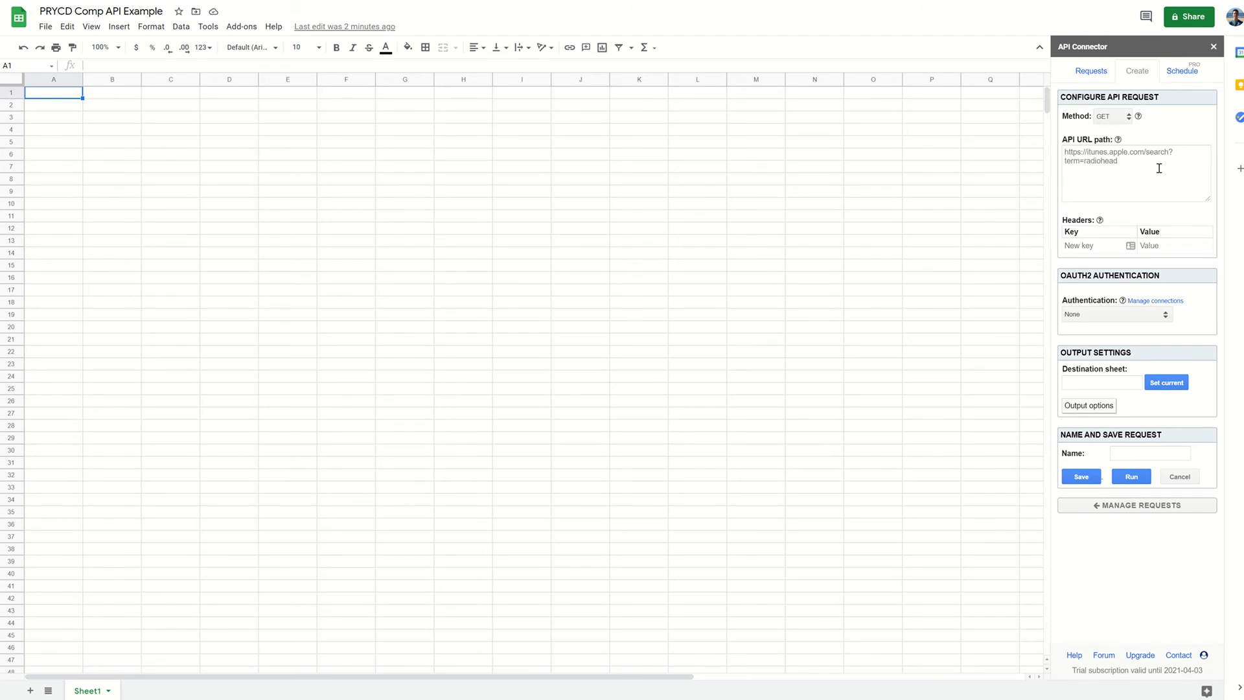
click(1136, 169)
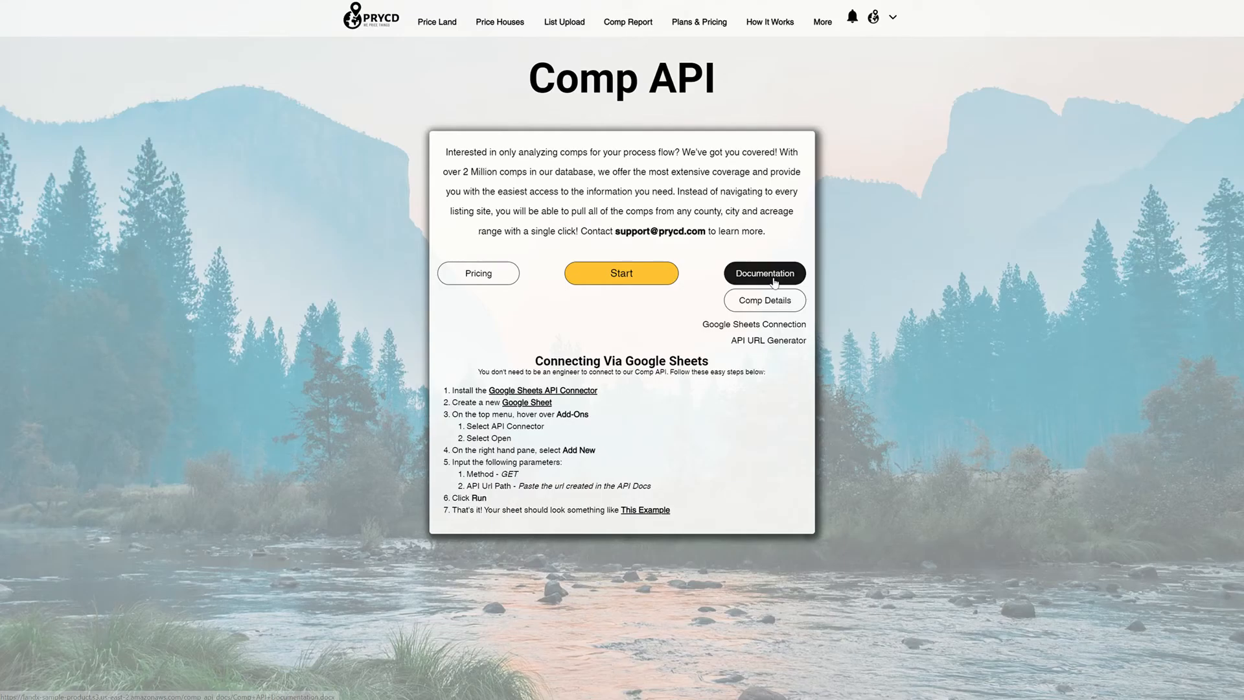
- Select the San Bernardino County example URL in the Comp API documentation's Examples section
click(763, 274)
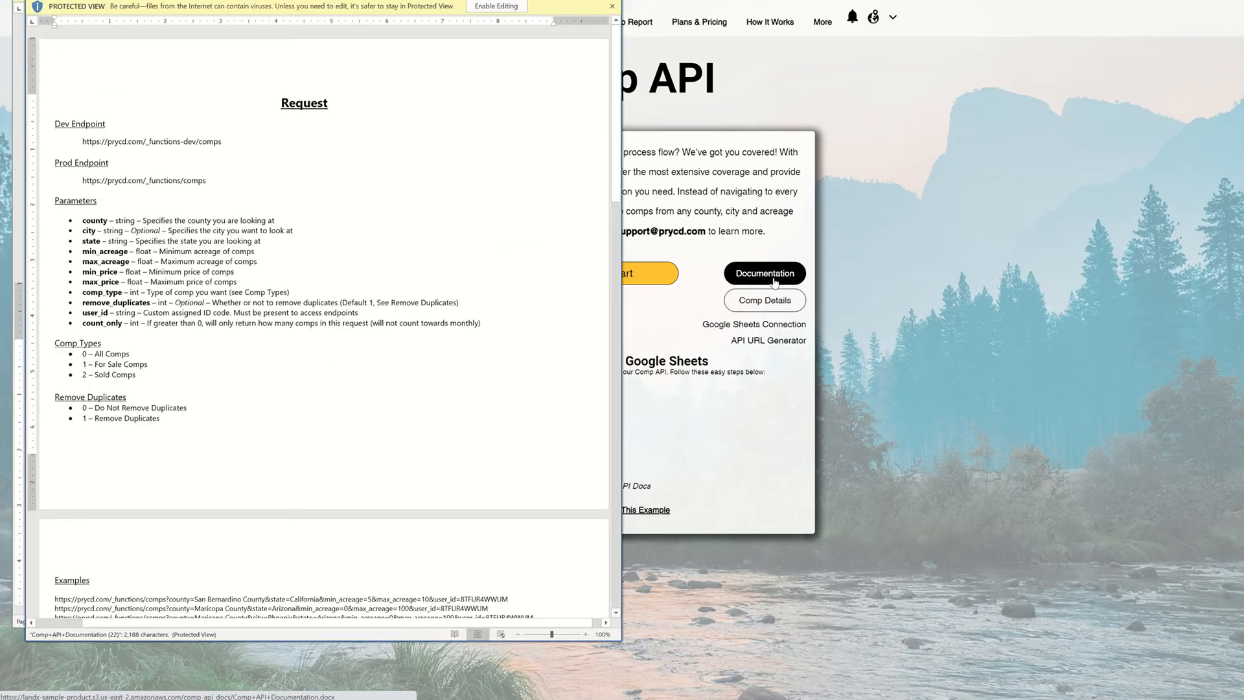
mouse_move(508, 104)
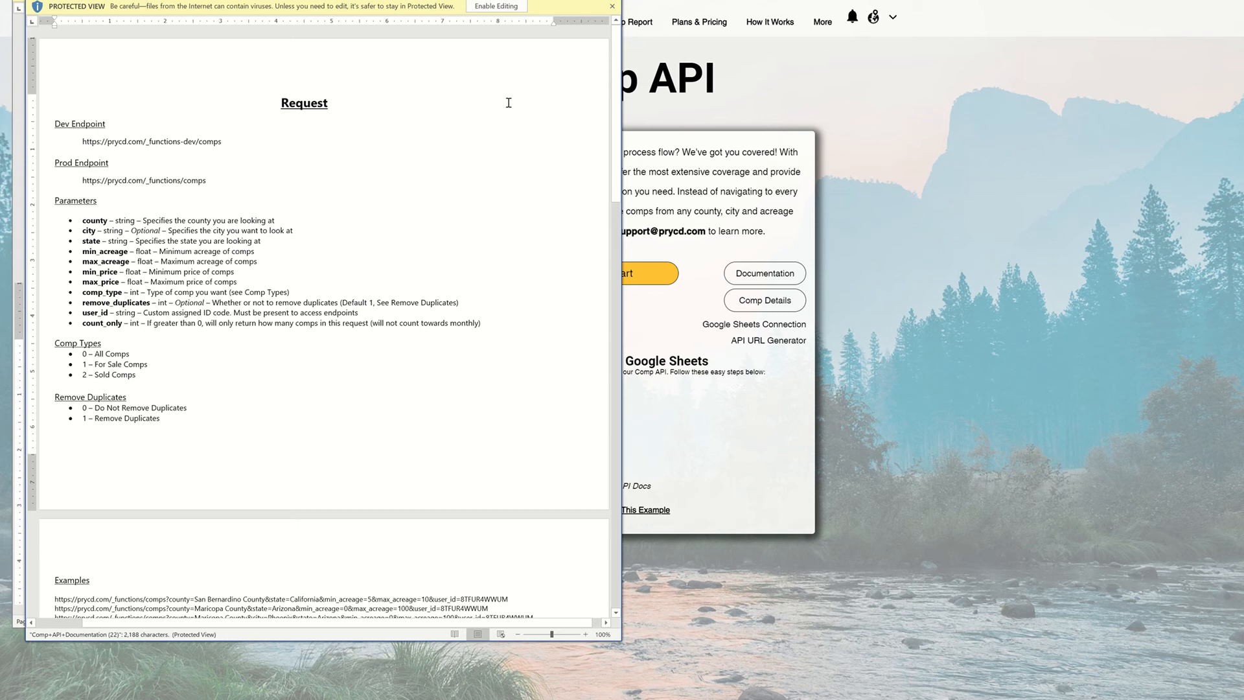
mouse_move(238, 194)
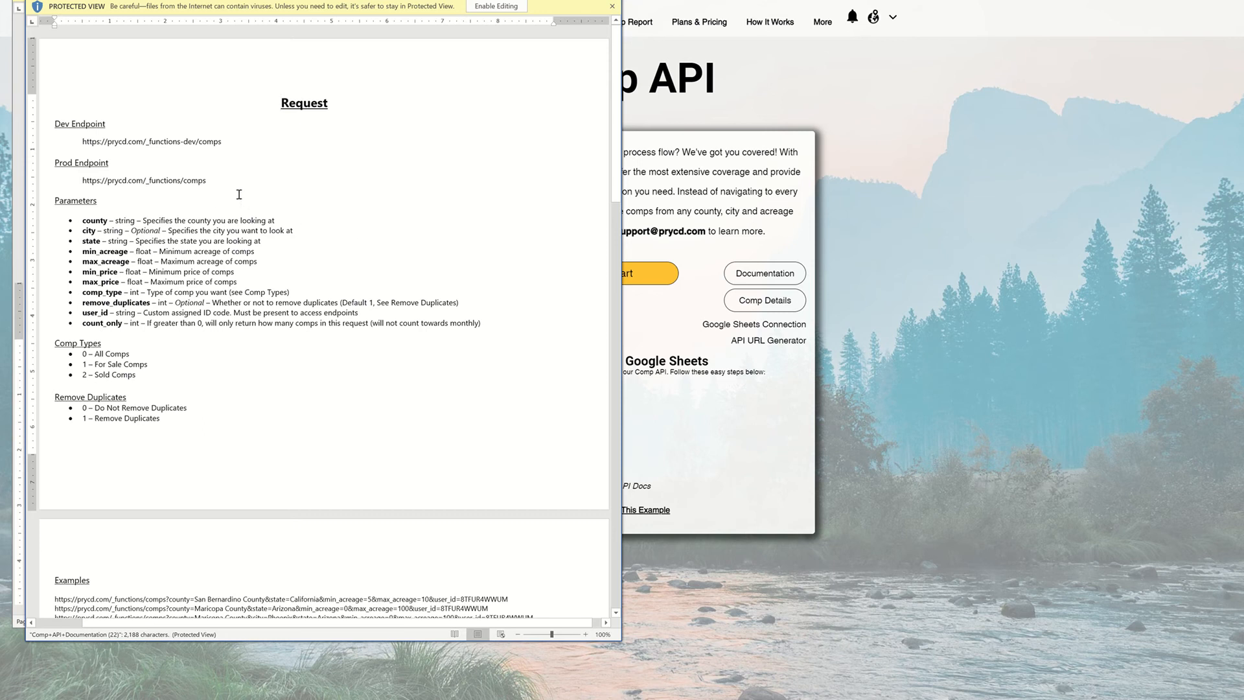
mouse_move(139, 170)
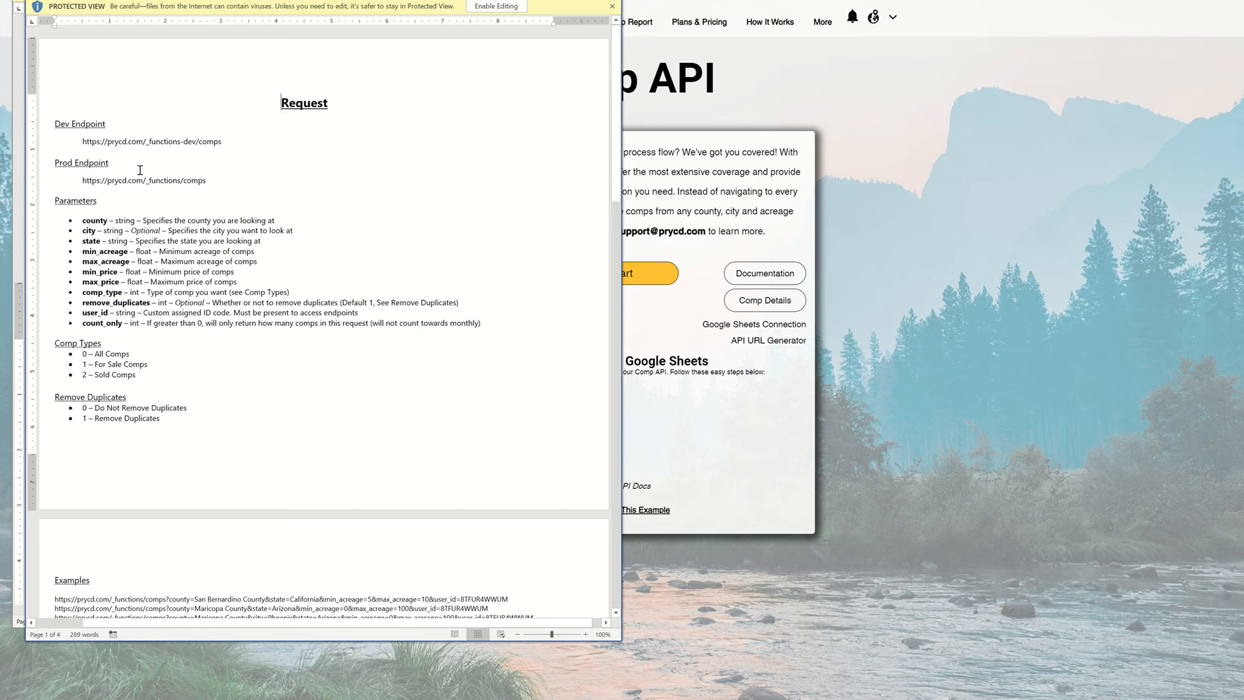
mouse_move(147, 222)
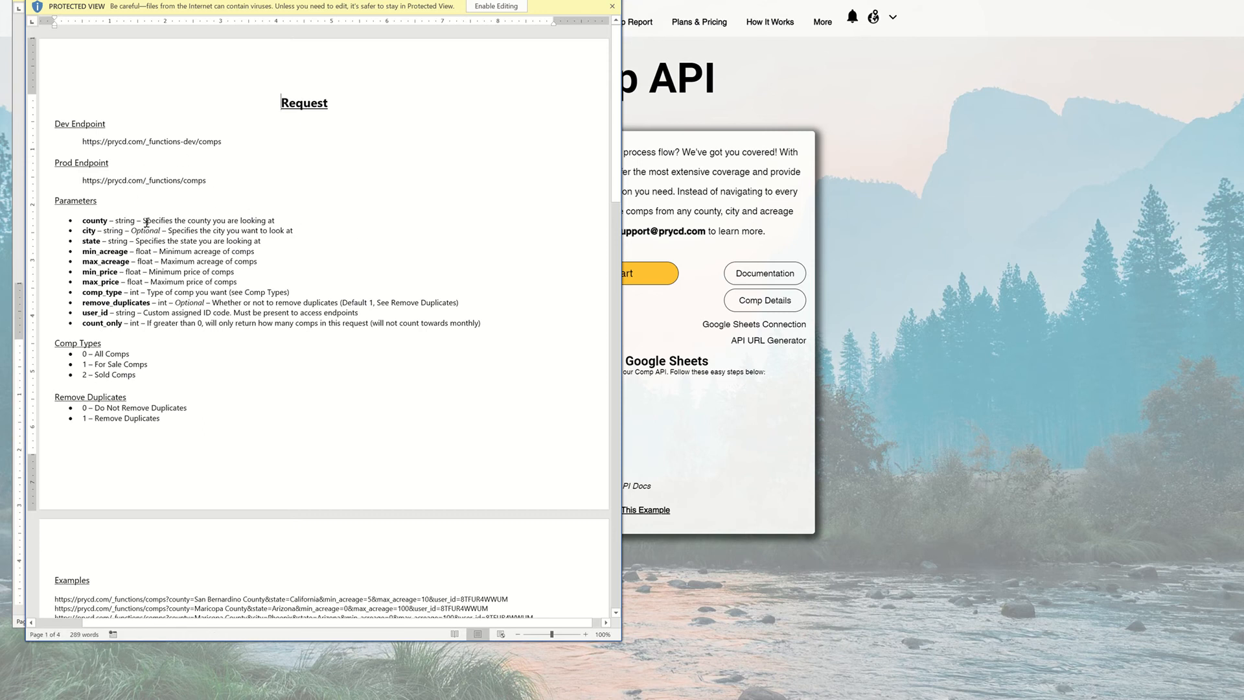
scroll(down, 3)
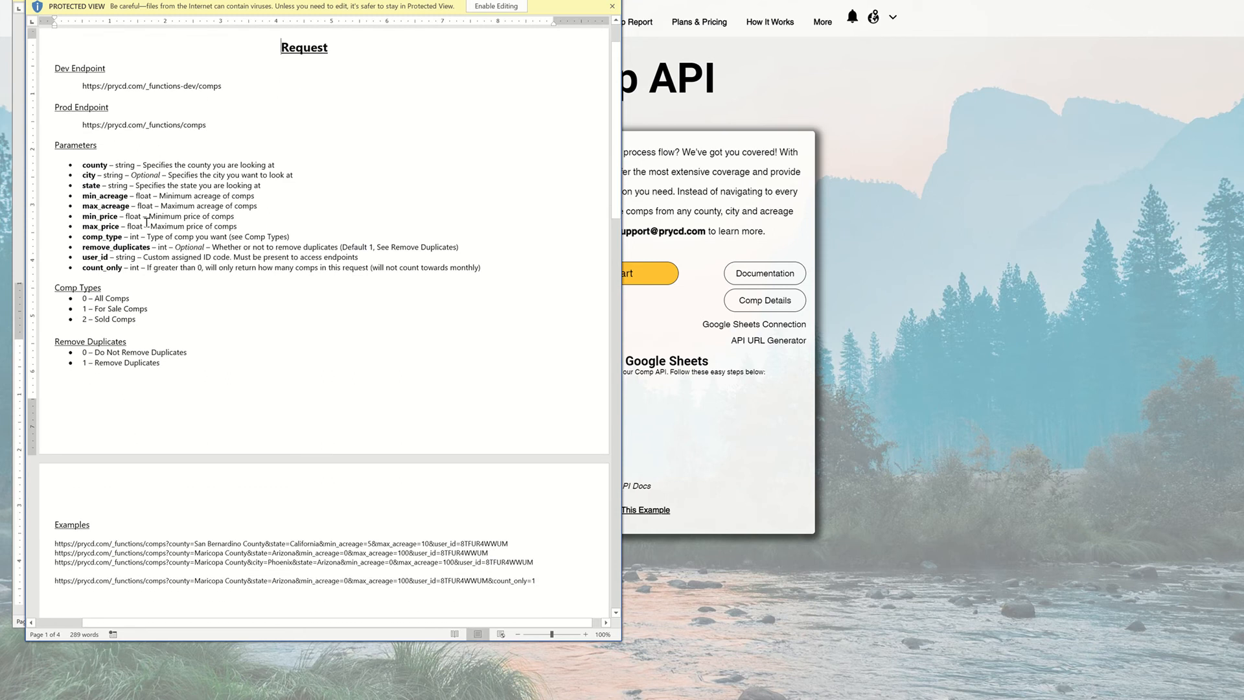
scroll(down, 3)
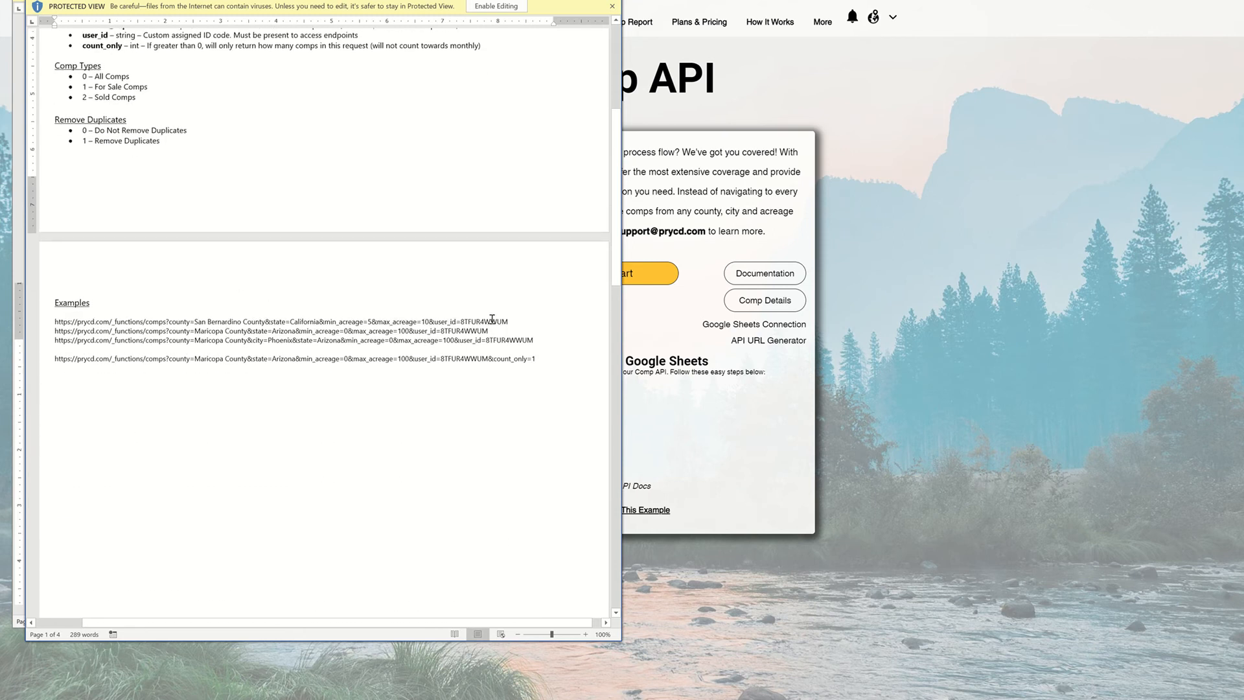
drag(285, 321, 508, 321)
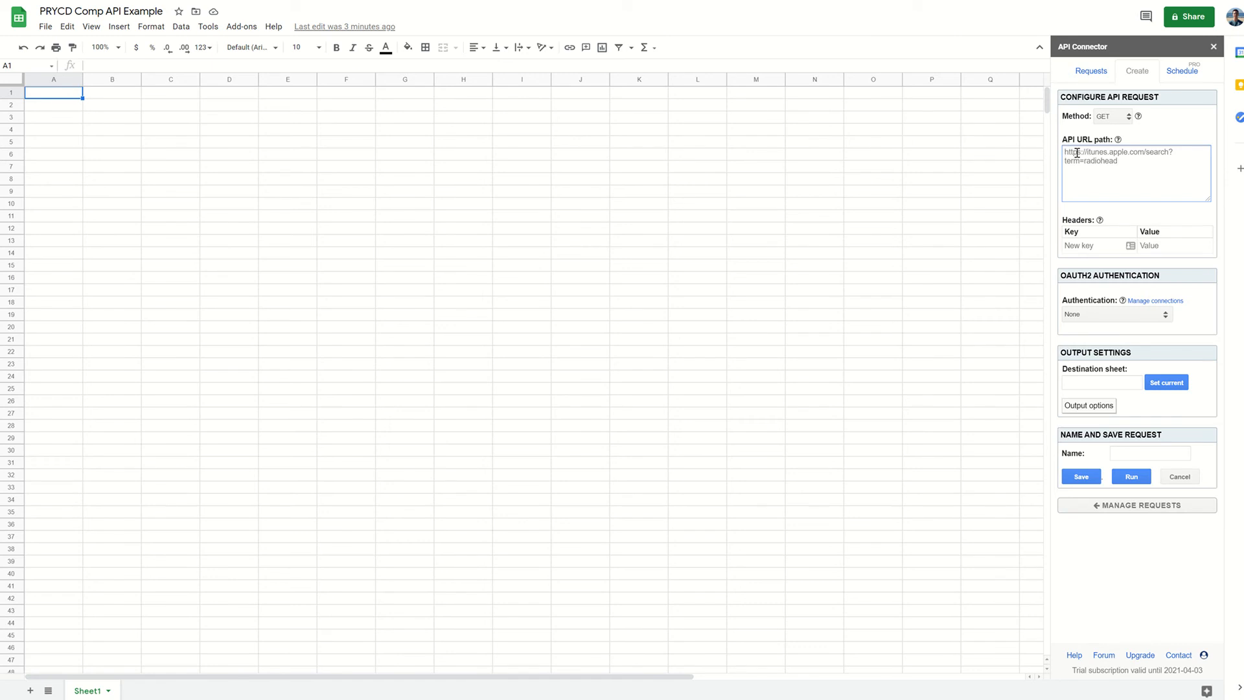
- Enter the San Bernardino County comps URL, output to Sheet1, name the request 'Example' and run it
text(https://prycd.com/_functions/comps?county=San Bernardino County&state=California&min_acreage=5&max_acreage=10&user_id=8TFUR4WWUM)
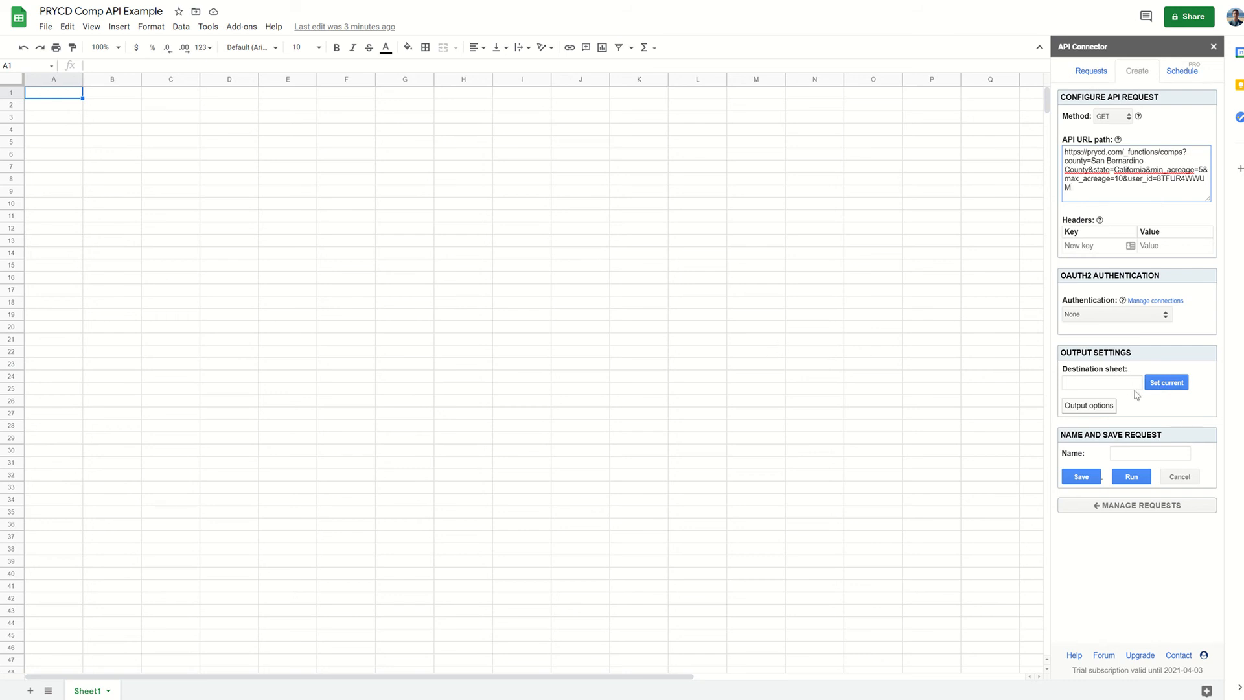
click(1165, 381)
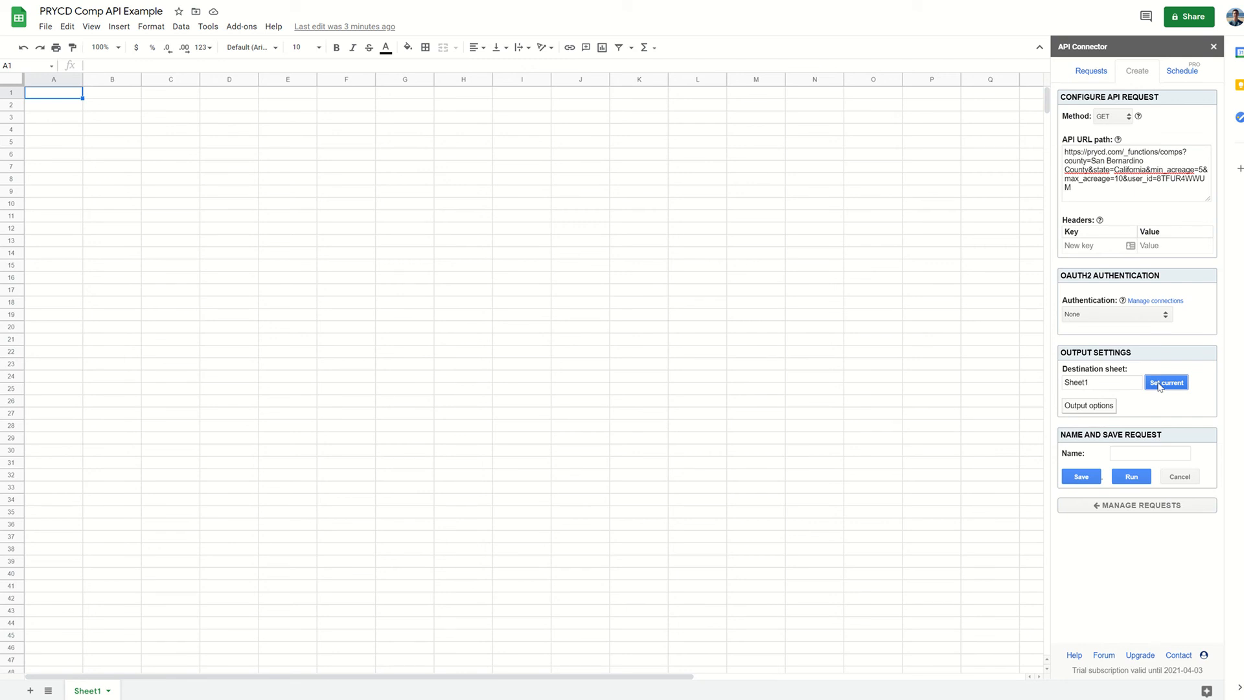
click(1149, 454)
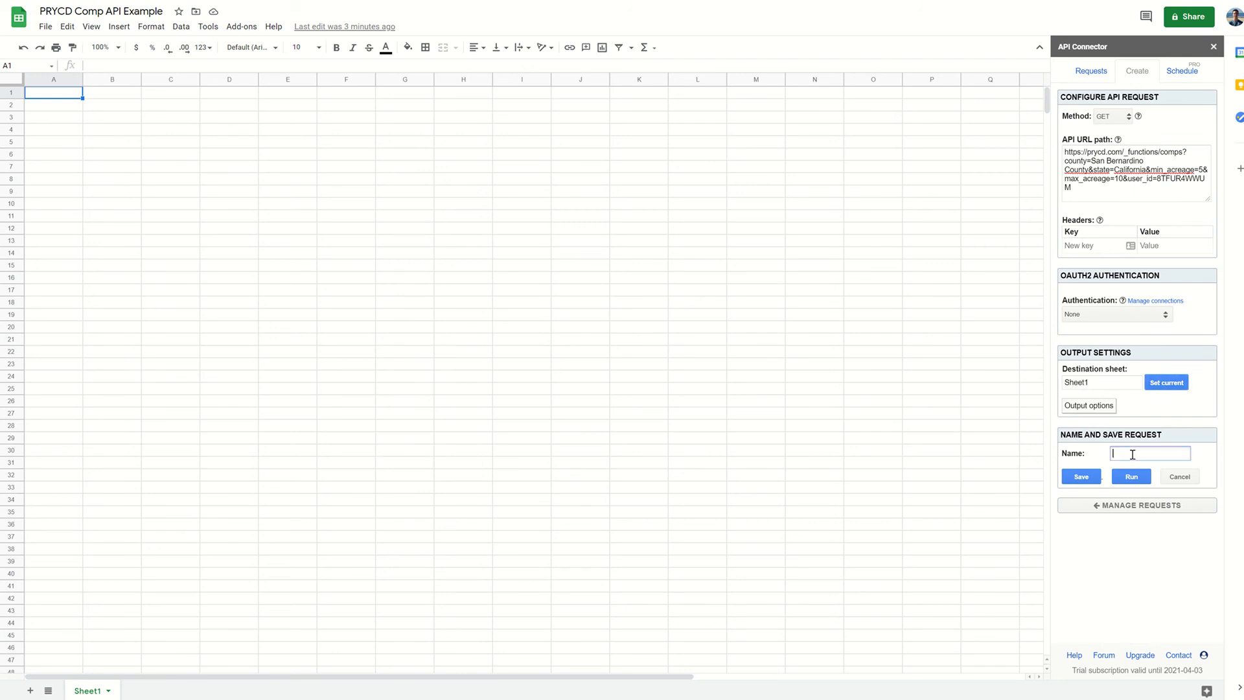
text(Example)
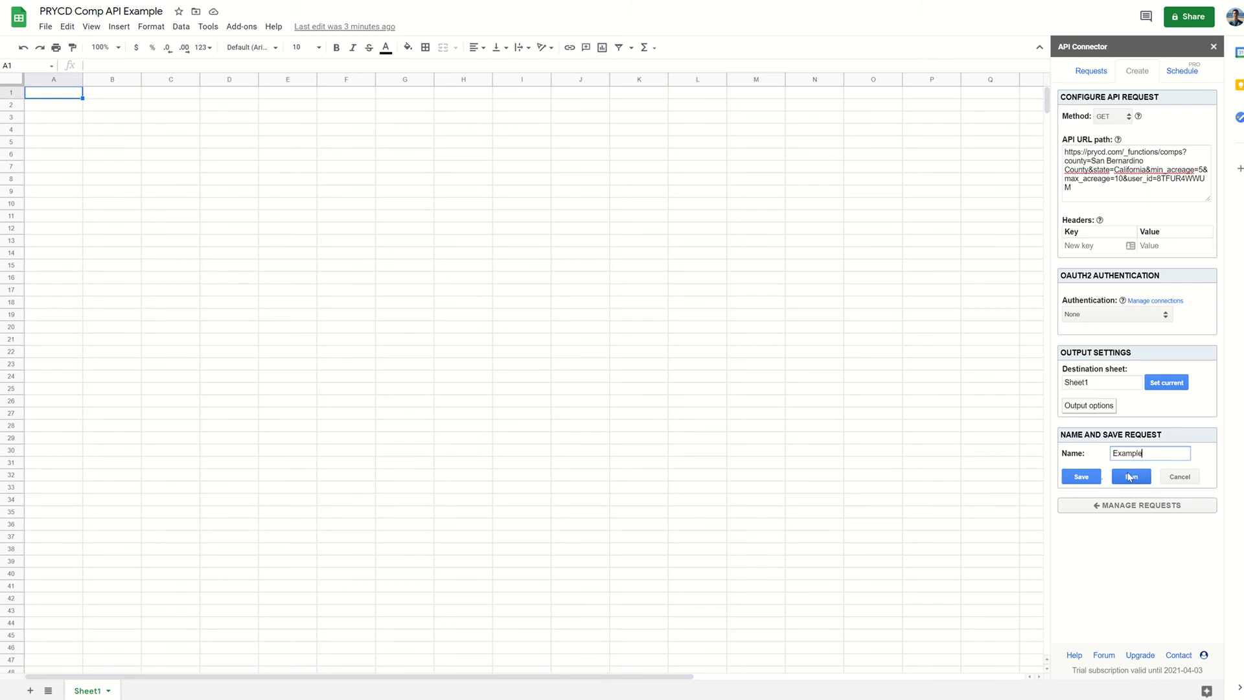
click(1130, 476)
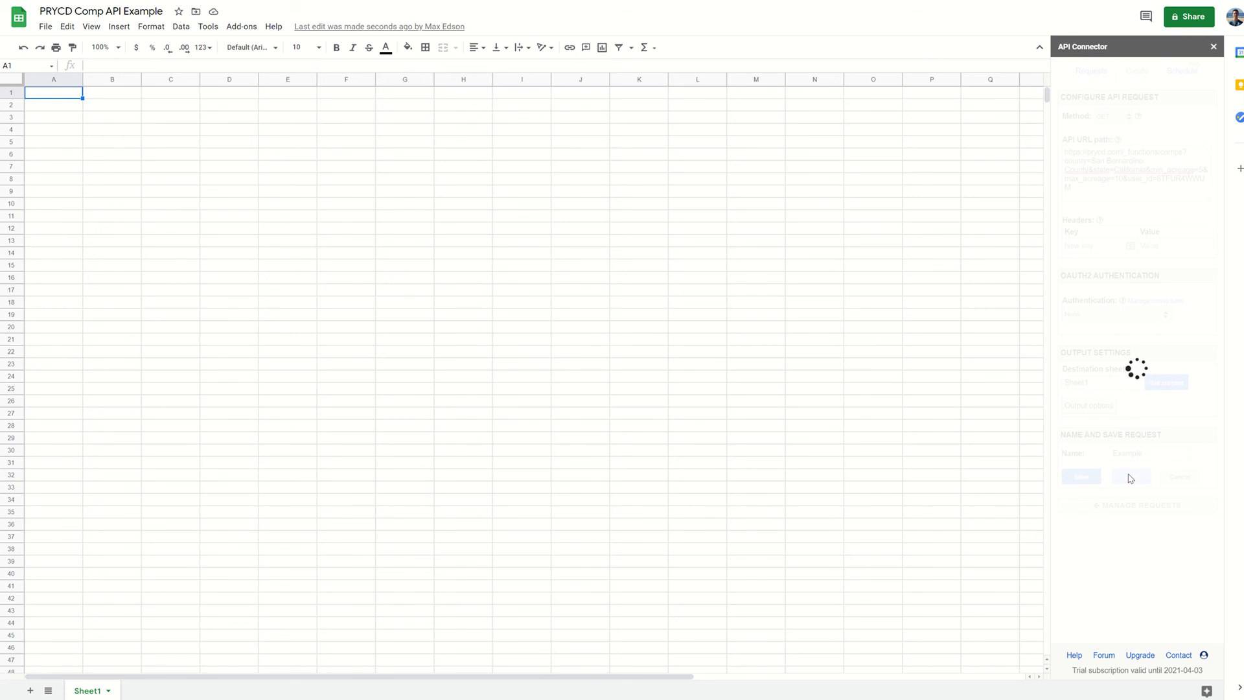
- Let the request finish, filling Sheet1 with San Bernardino County comp data
click(1130, 476)
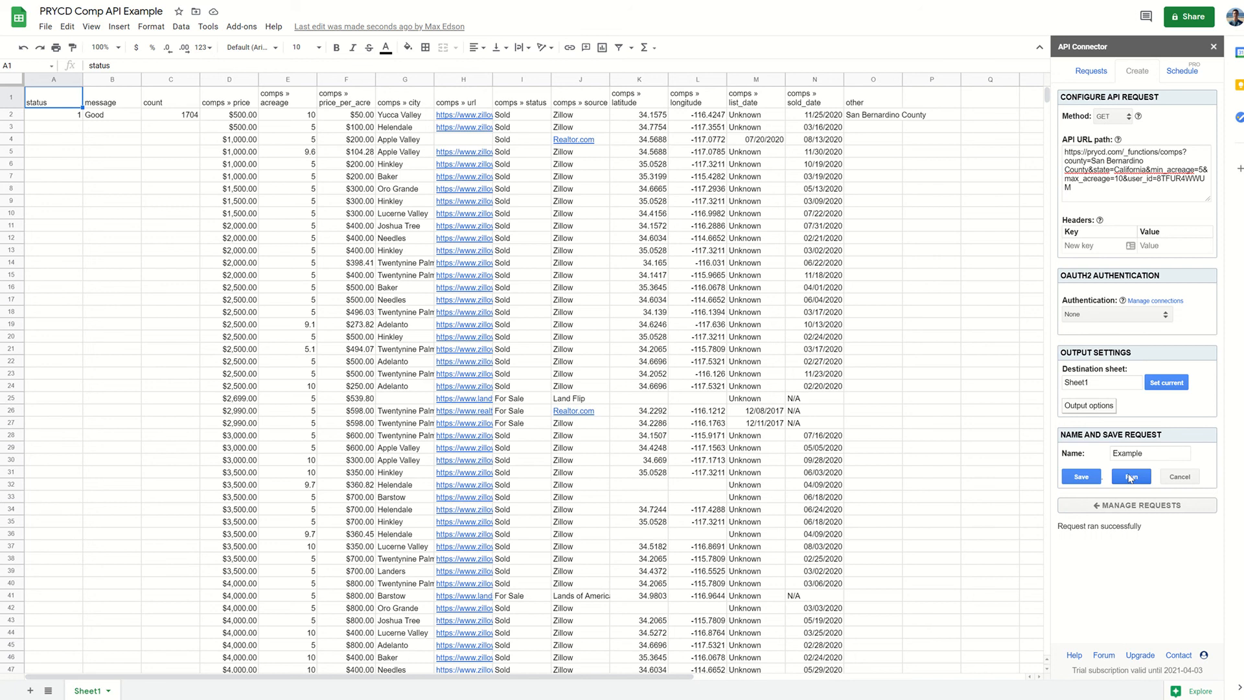
mouse_move(902, 372)
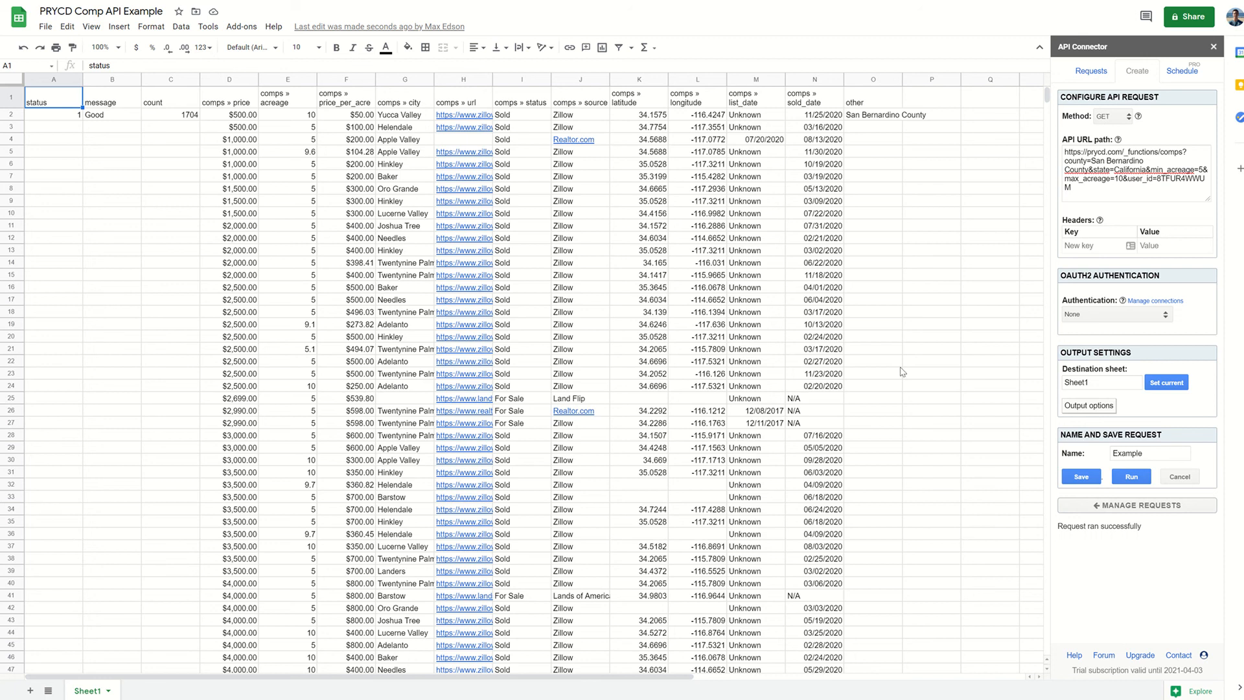
mouse_move(503, 212)
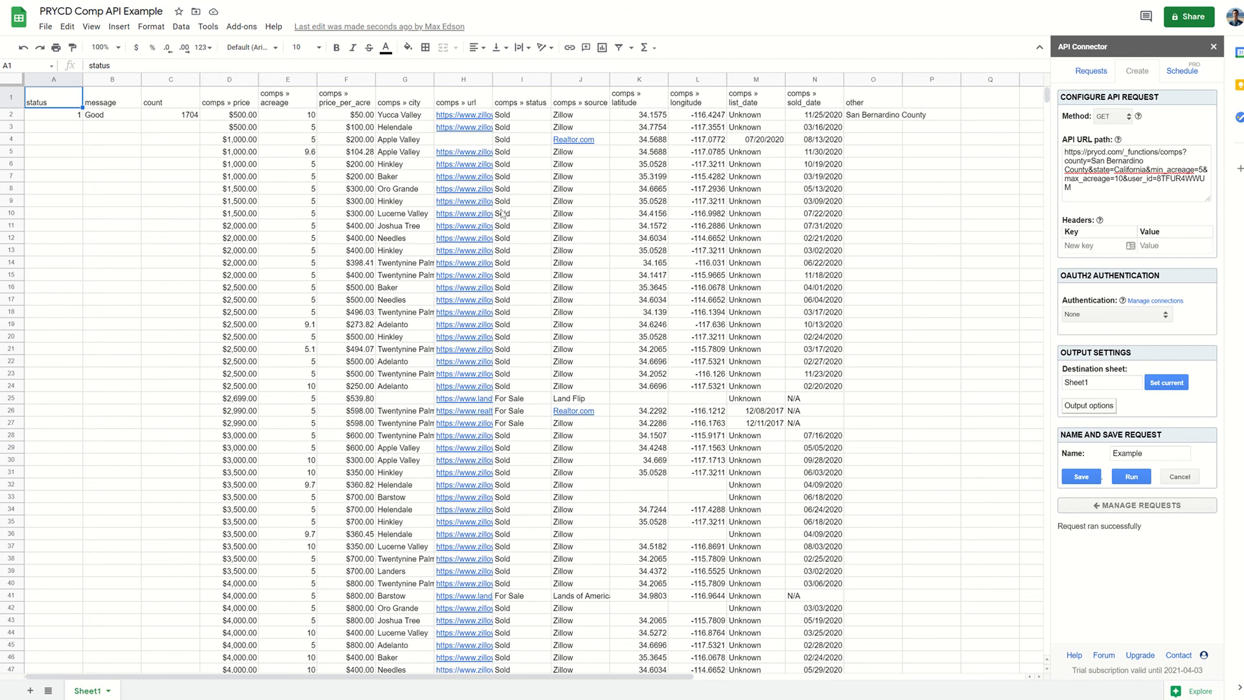
mouse_move(963, 253)
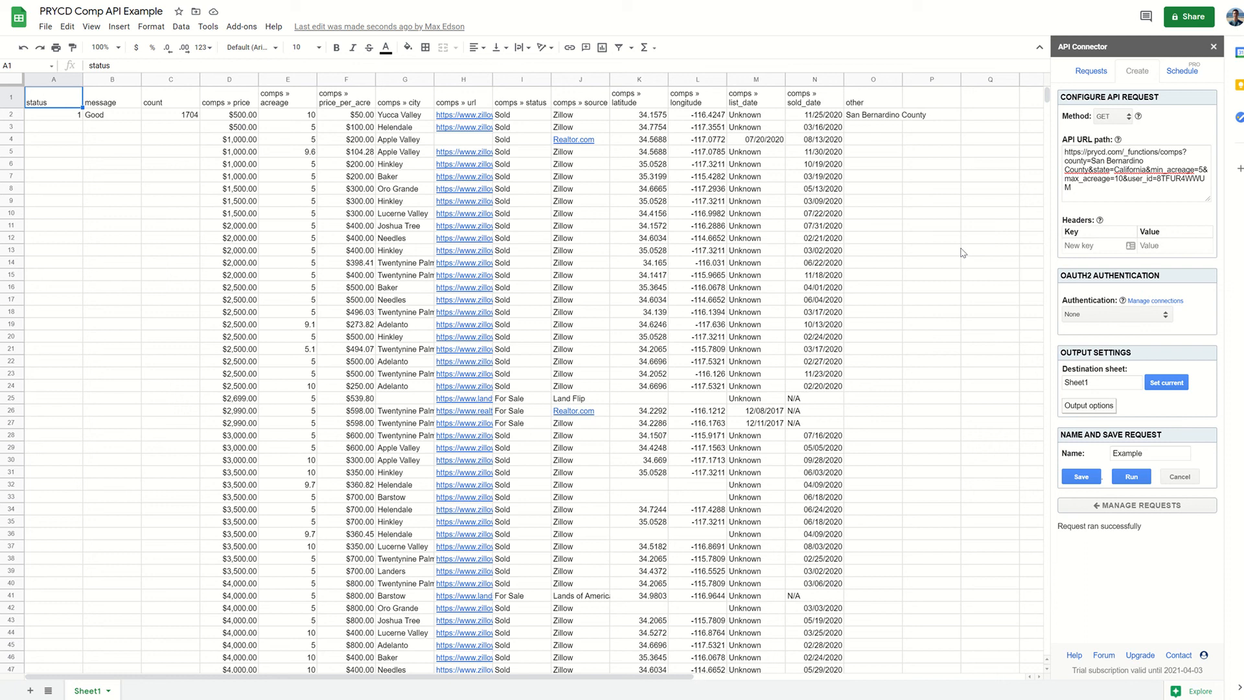
mouse_move(1027, 232)
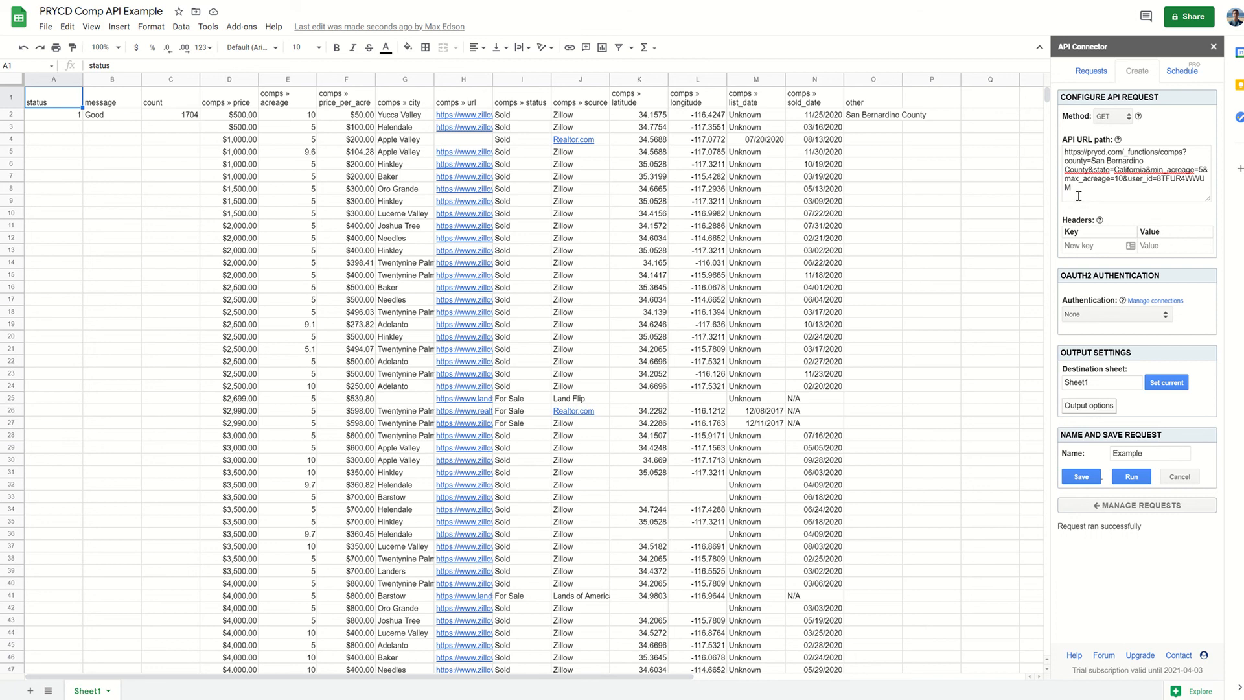
mouse_move(973, 172)
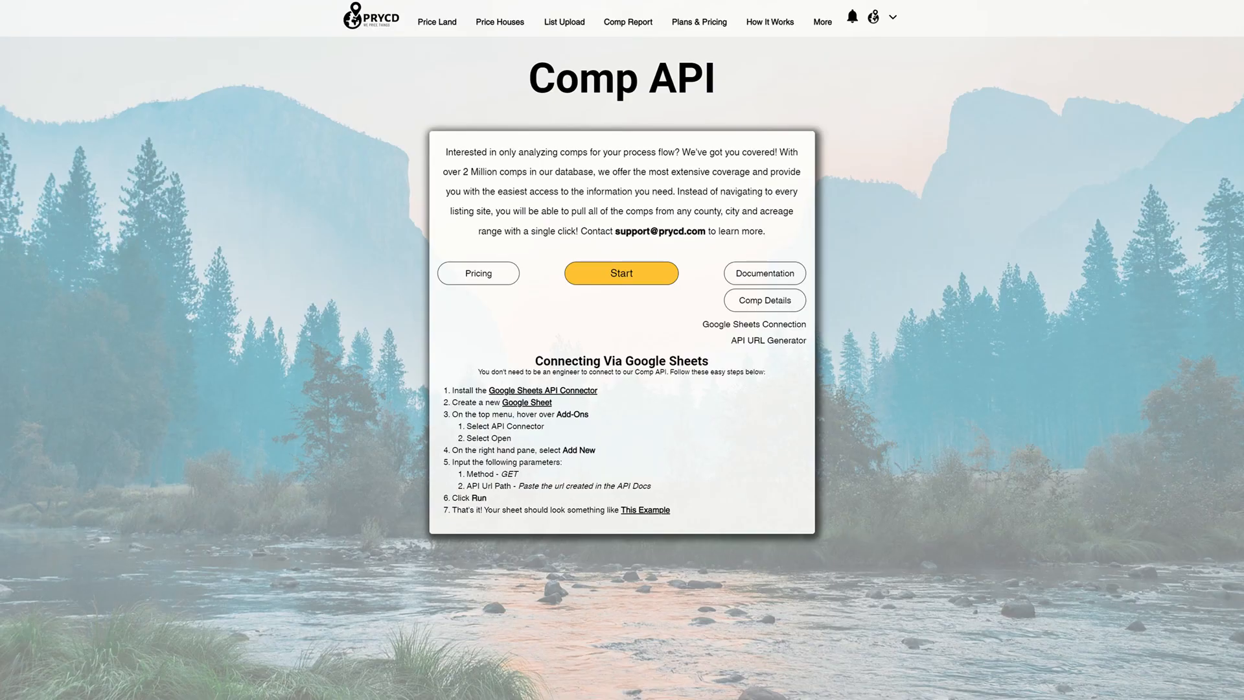
mouse_move(277, 115)
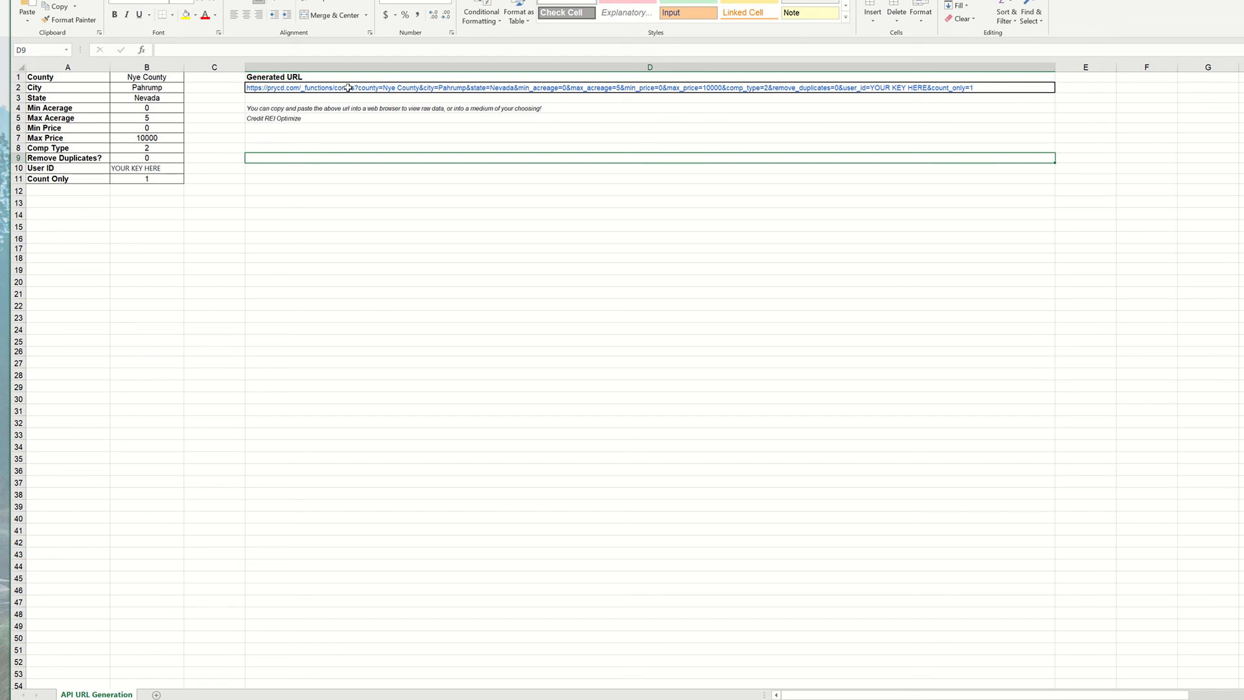
mouse_move(349, 86)
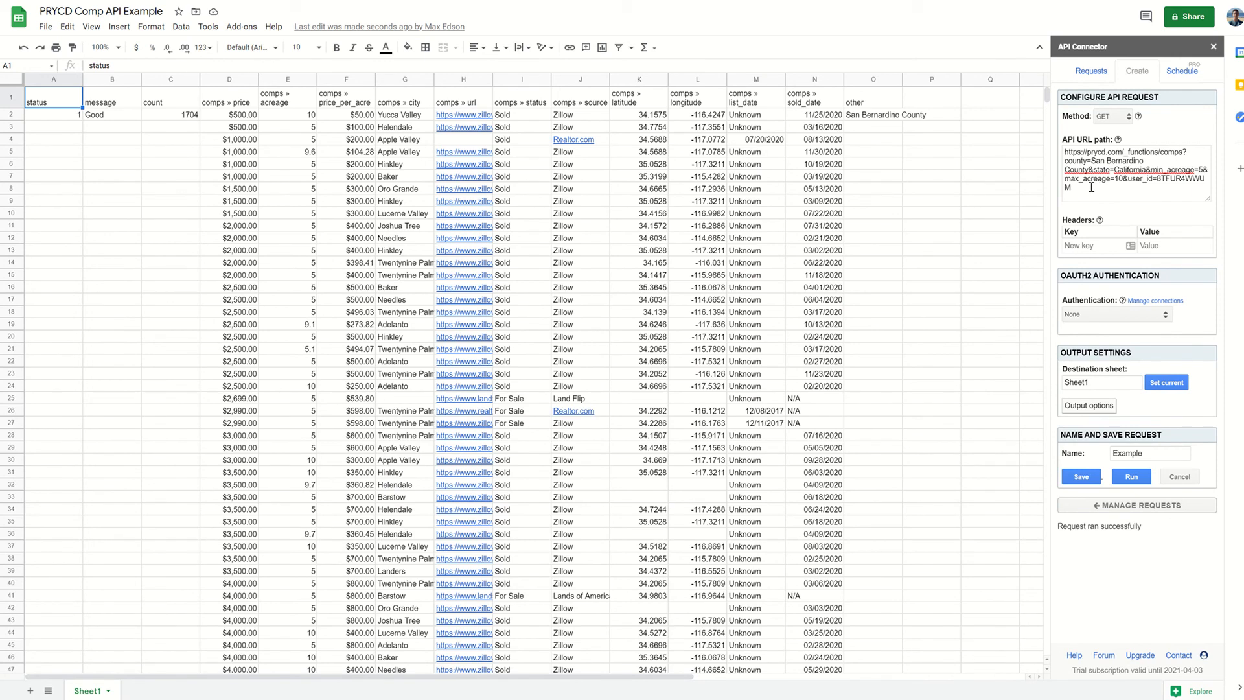
- Scroll down through the imported comp rows to around rows 91–130
scroll(down, 3)
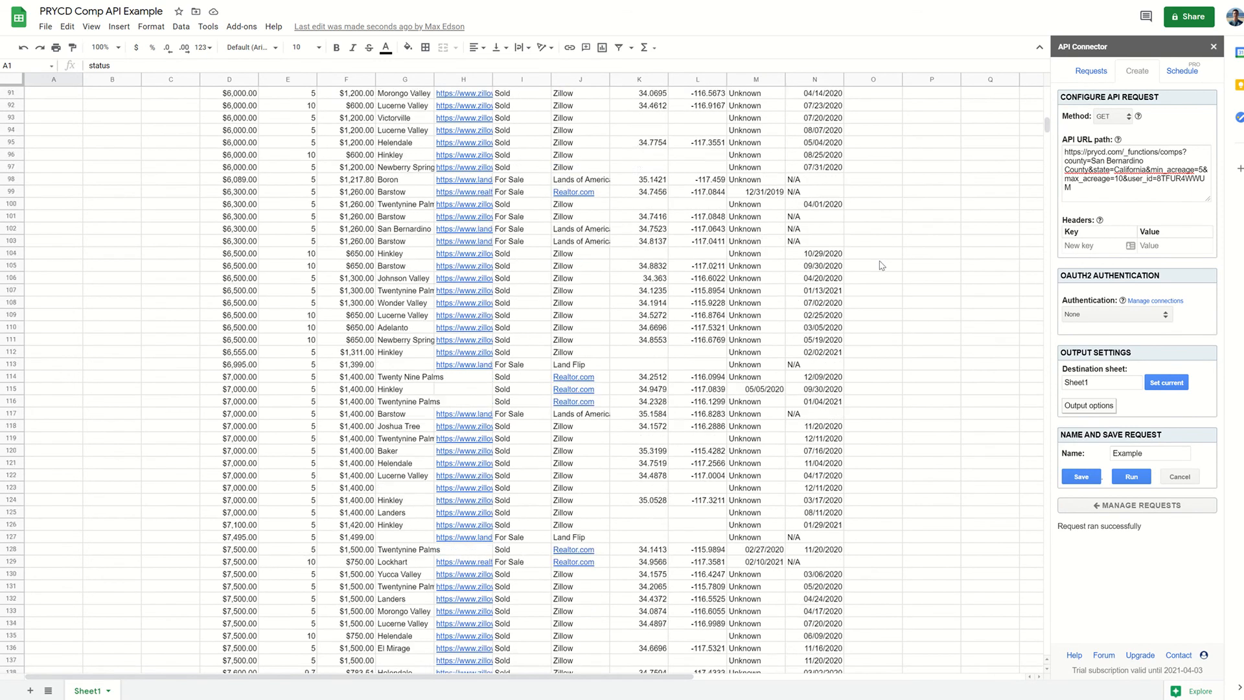